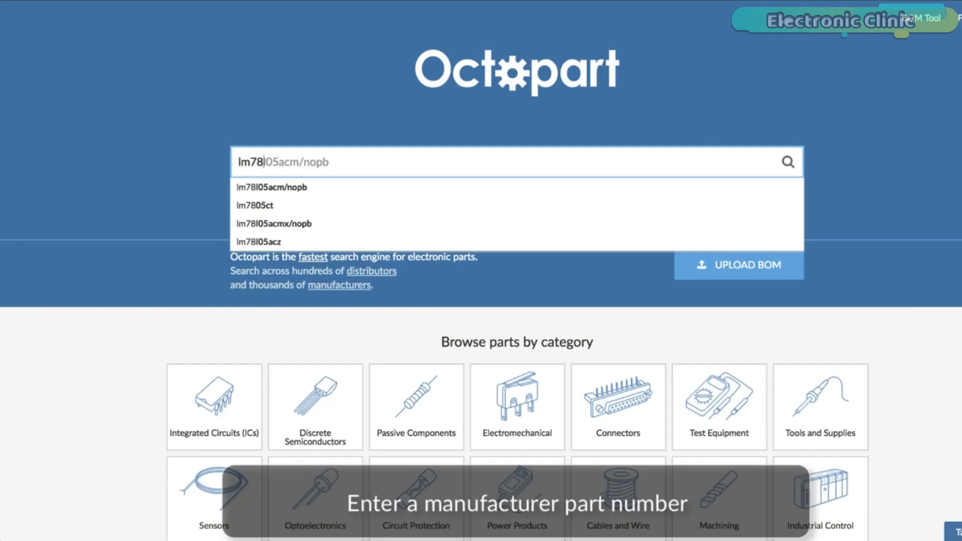
- Search Octopart for part number LM7805CT using the lm7805ct suggestion
click(255, 206)
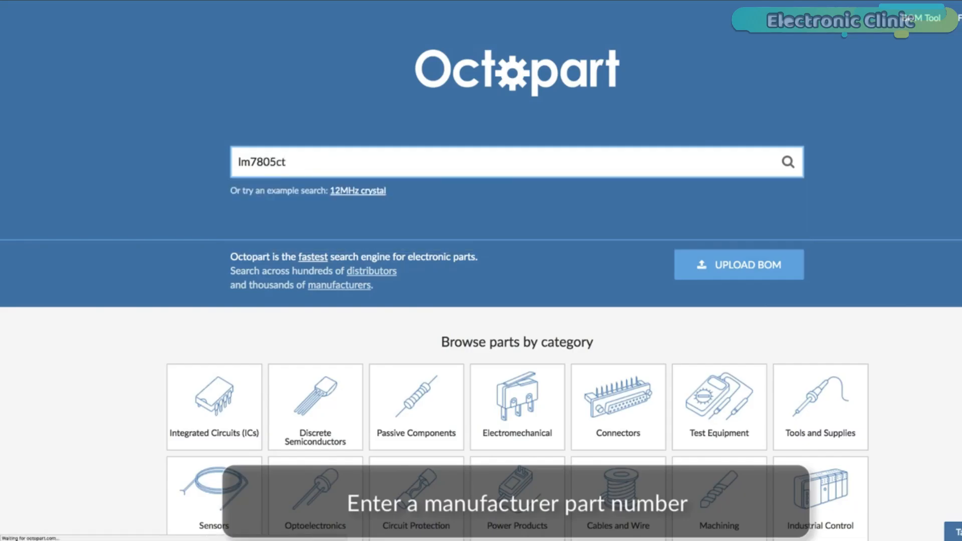
click(787, 162)
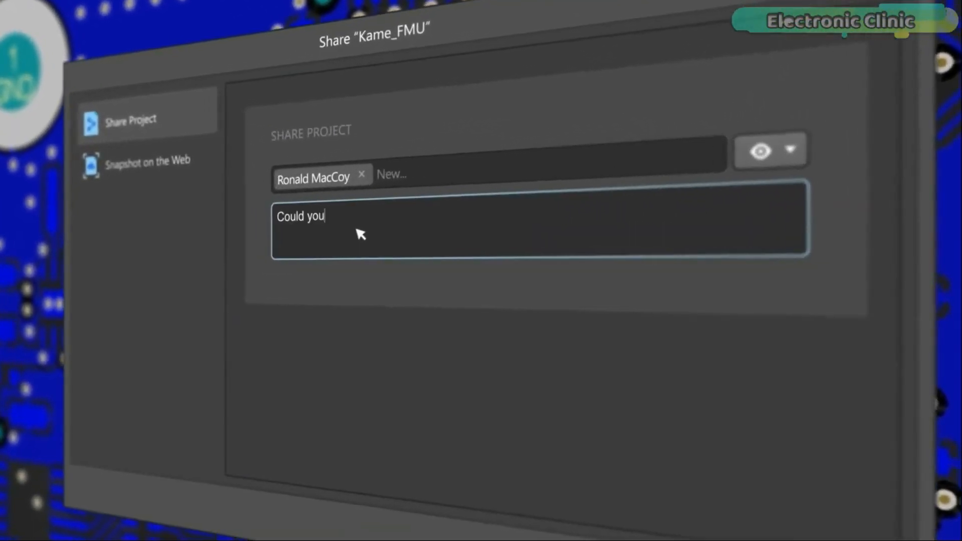
- Post a PCB comment saying the components have outdated 3D models that need updating
click(610, 421)
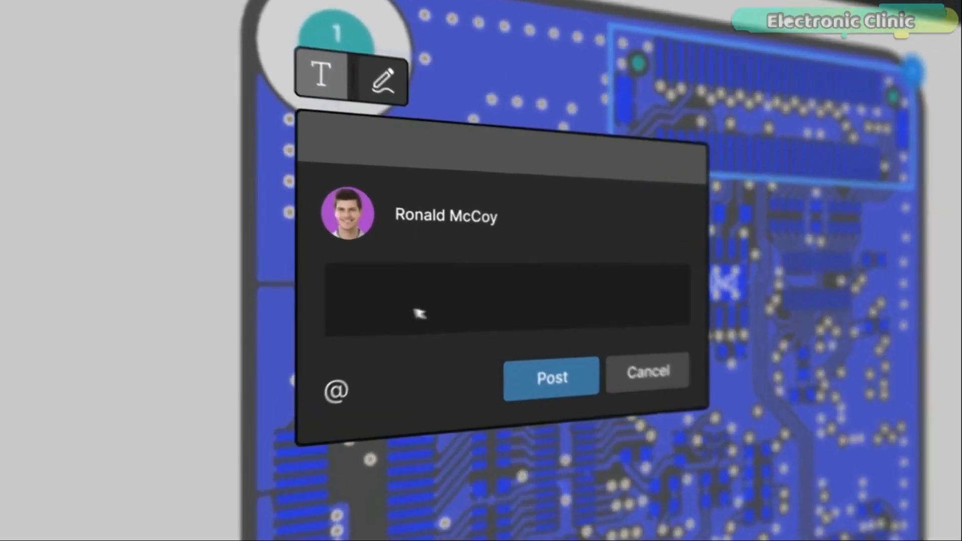
text(These components have an outrated 3D model. The schematic has changed, so update them to the new revision on the PCB.)
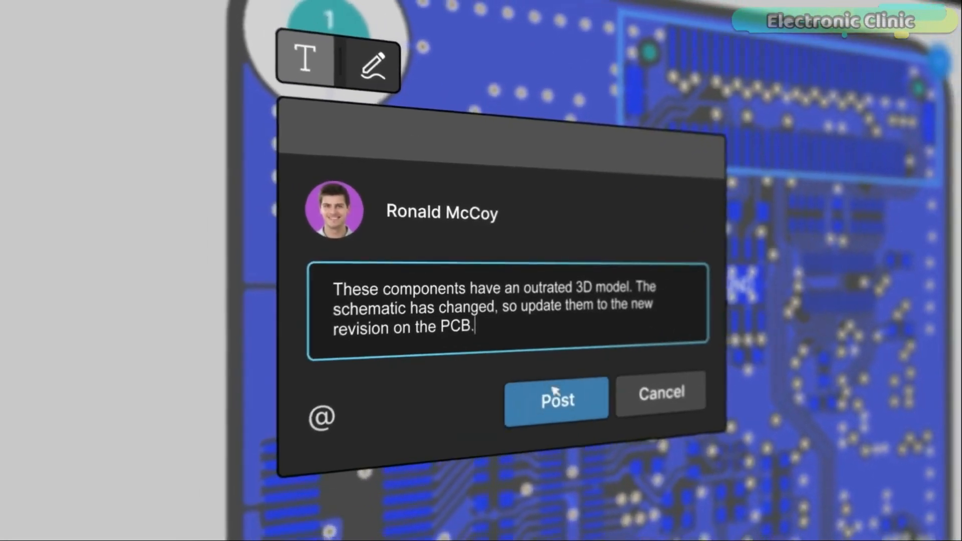
click(556, 399)
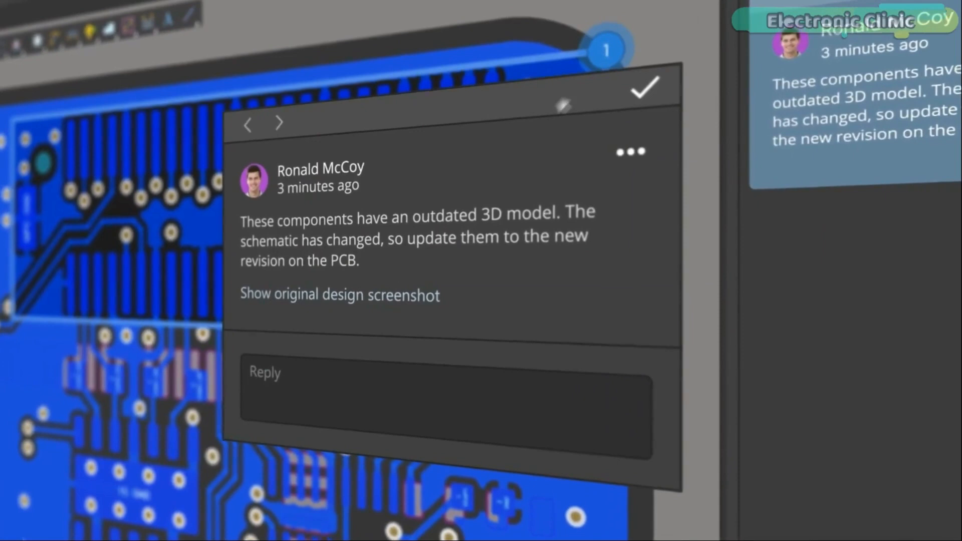
- Post the reply 'Looks good now!' approving the collaborator's component update
text(Done, components has been updated. How's)
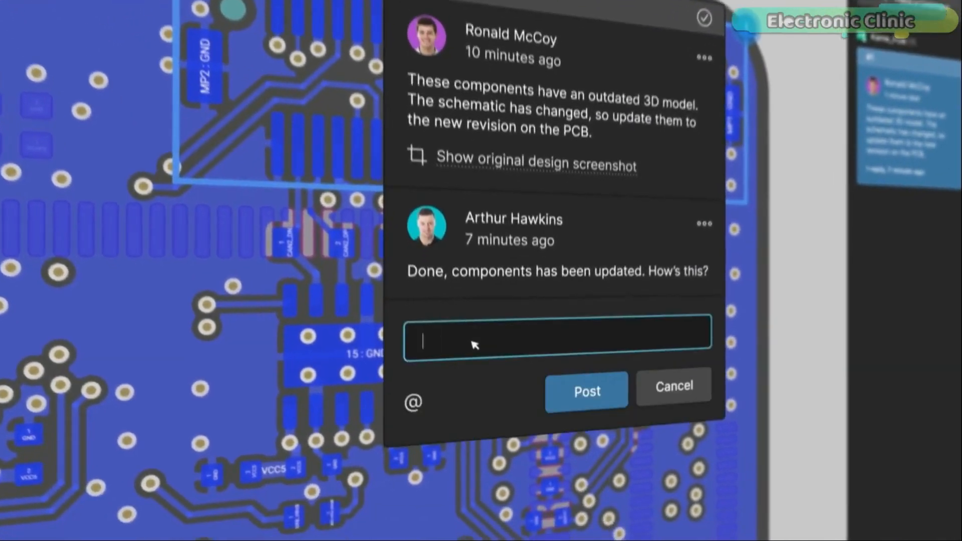
text(Looks good now!)
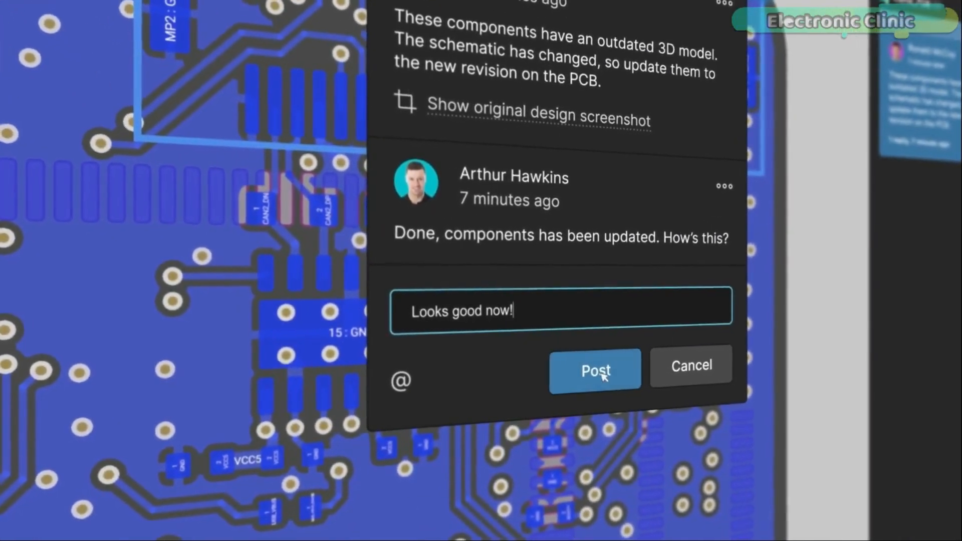
click(595, 369)
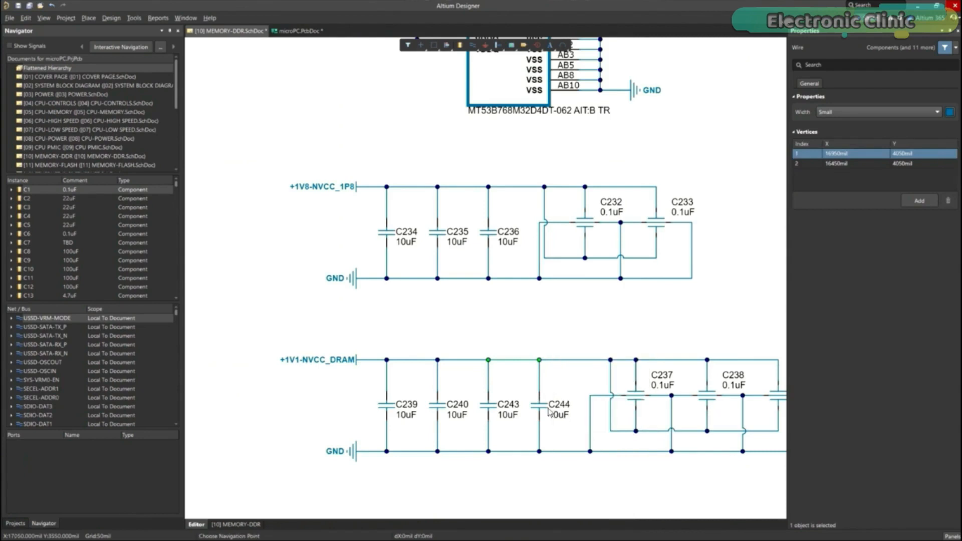
click(297, 30)
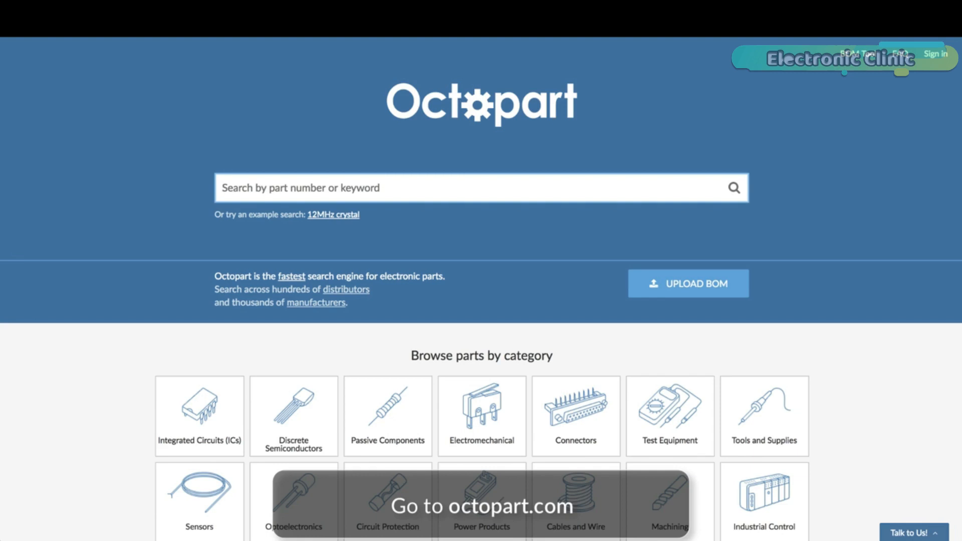
- Search lm7805ct and open the full LM7805CT page listing distributors, stock and pricing
text(lm7805ct)
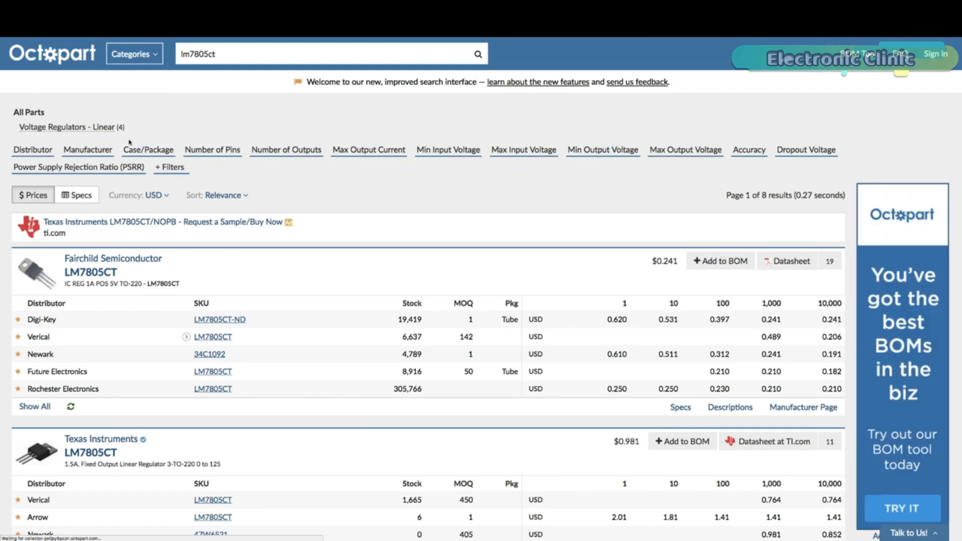
scroll(down, 3)
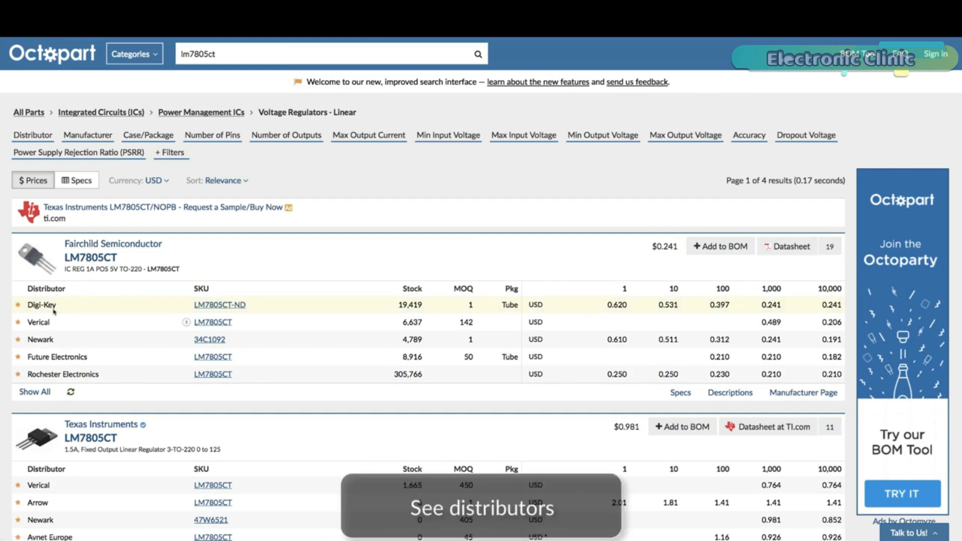
click(75, 257)
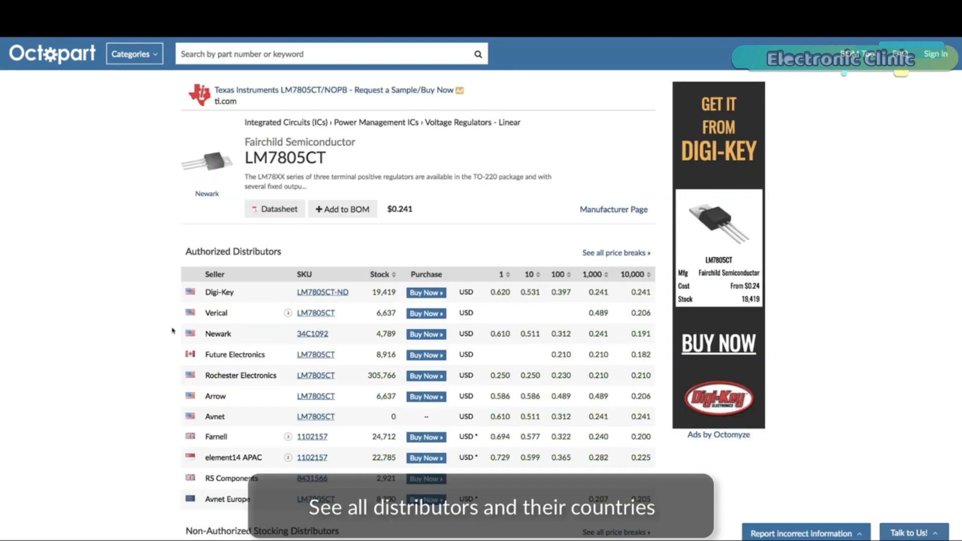
click(275, 209)
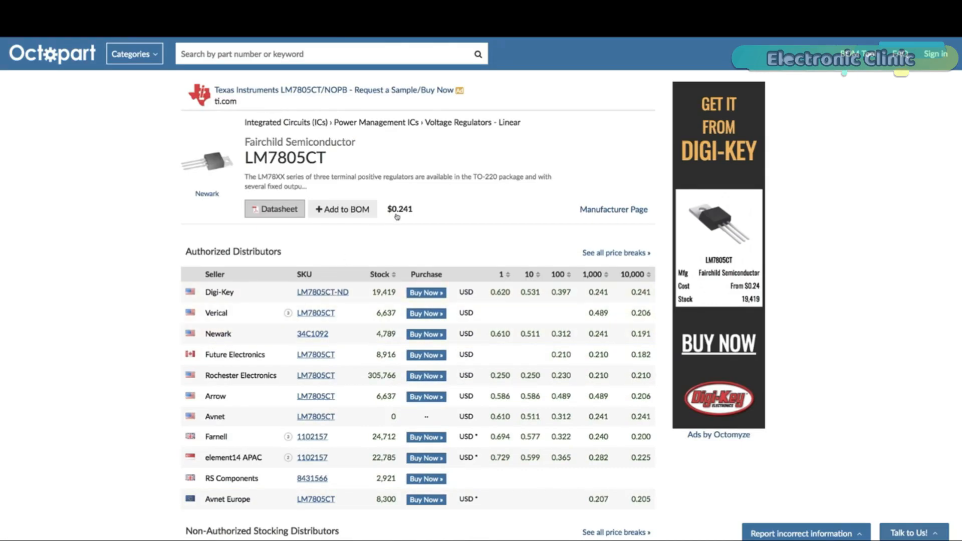
click(399, 209)
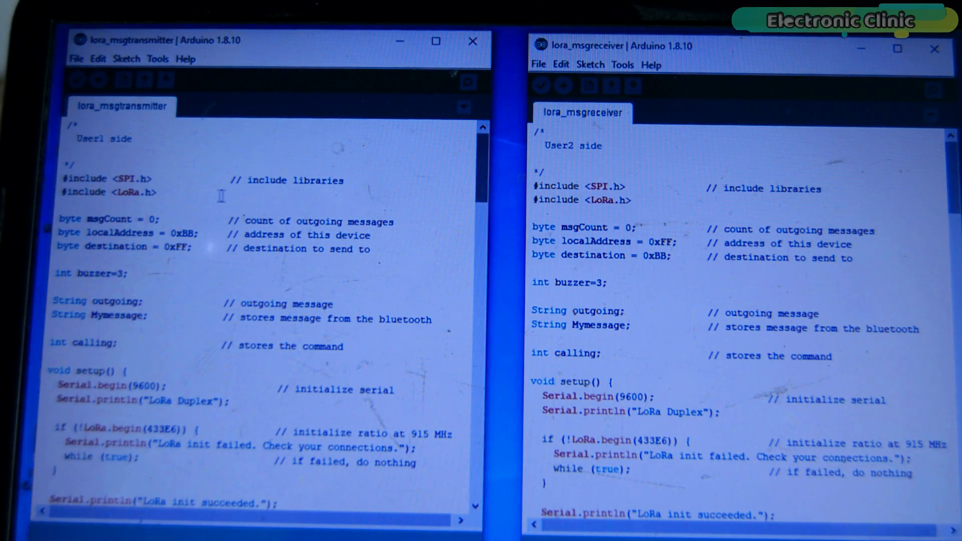
mouse_move(208, 215)
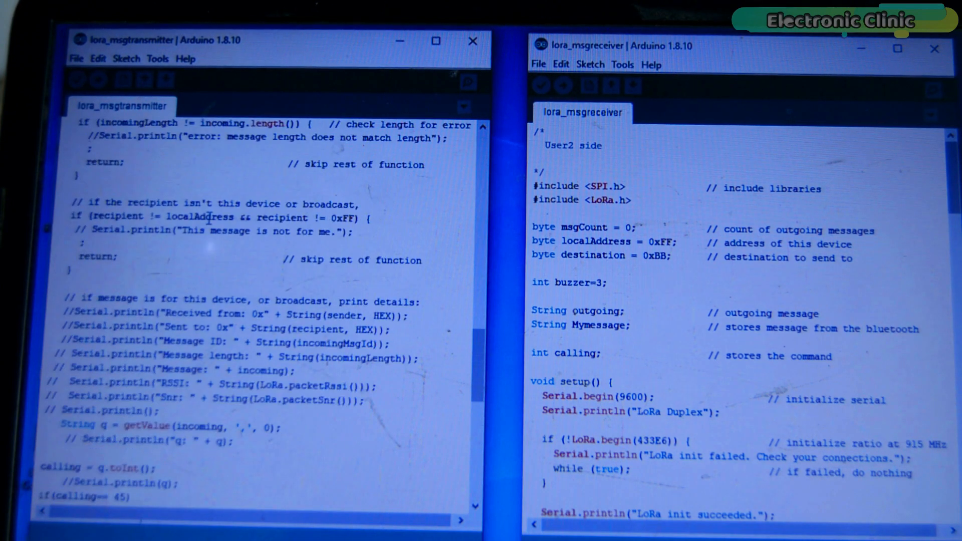
scroll(down, 3)
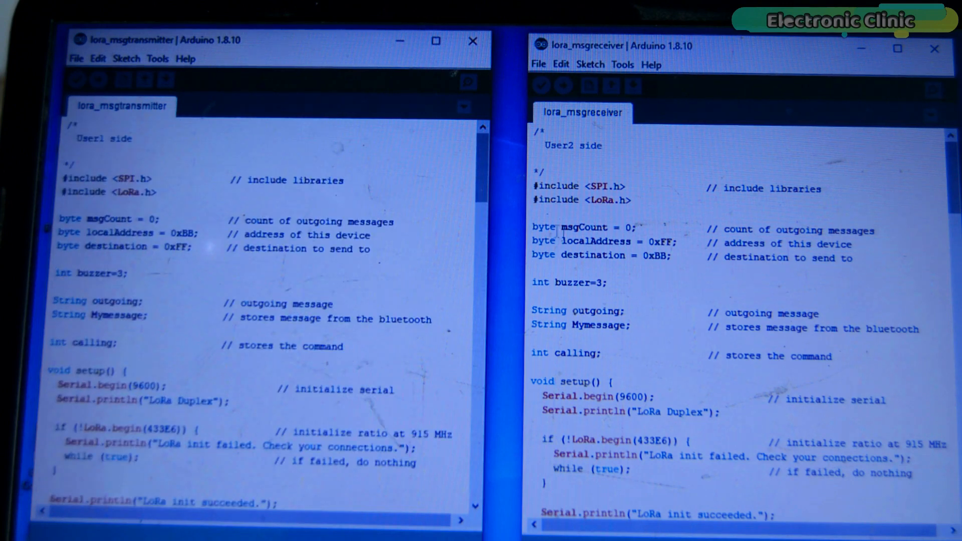
scroll(down, 3)
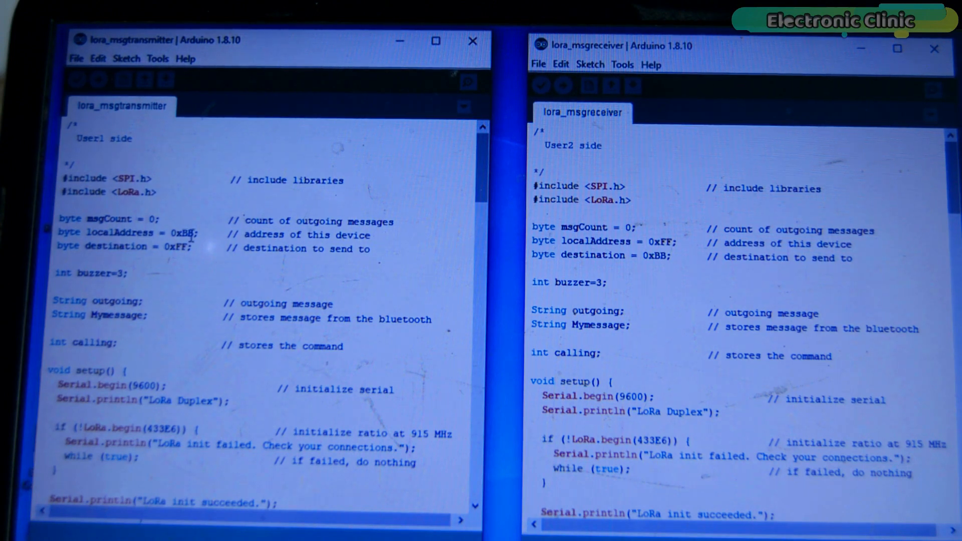
mouse_move(330, 275)
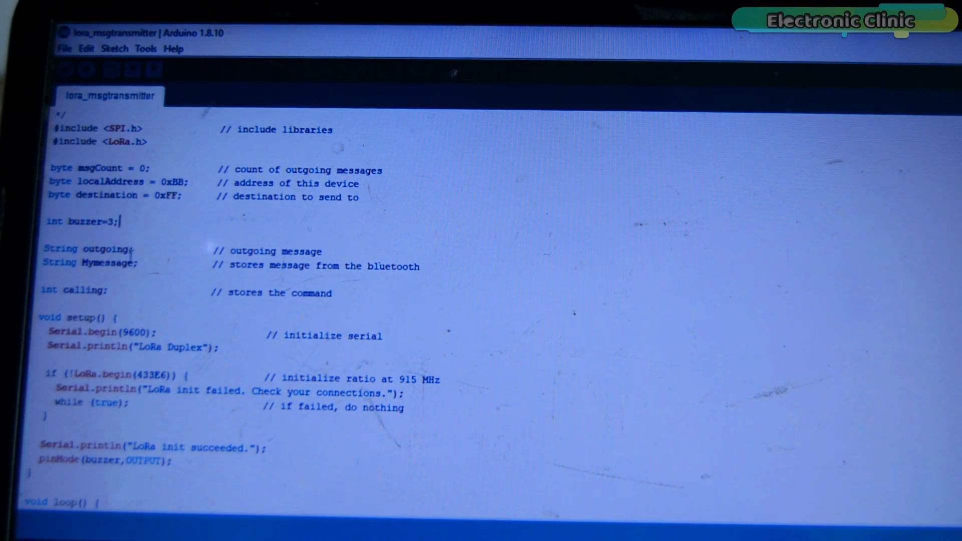
scroll(down, 3)
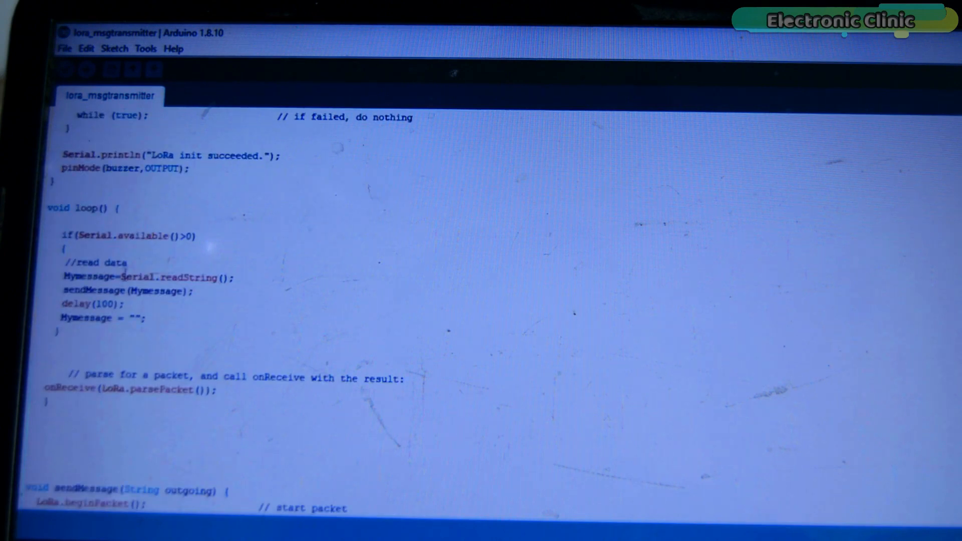
scroll(down, 3)
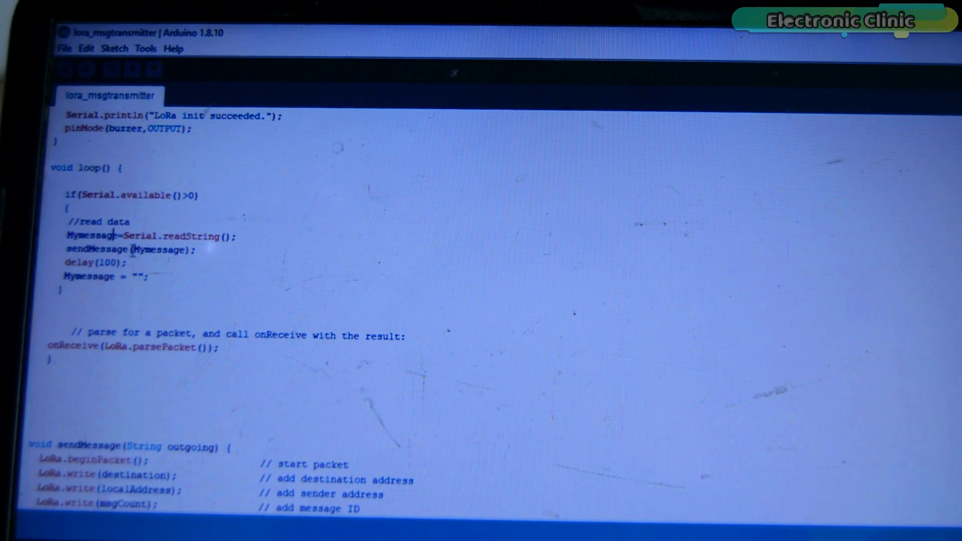
scroll(down, 3)
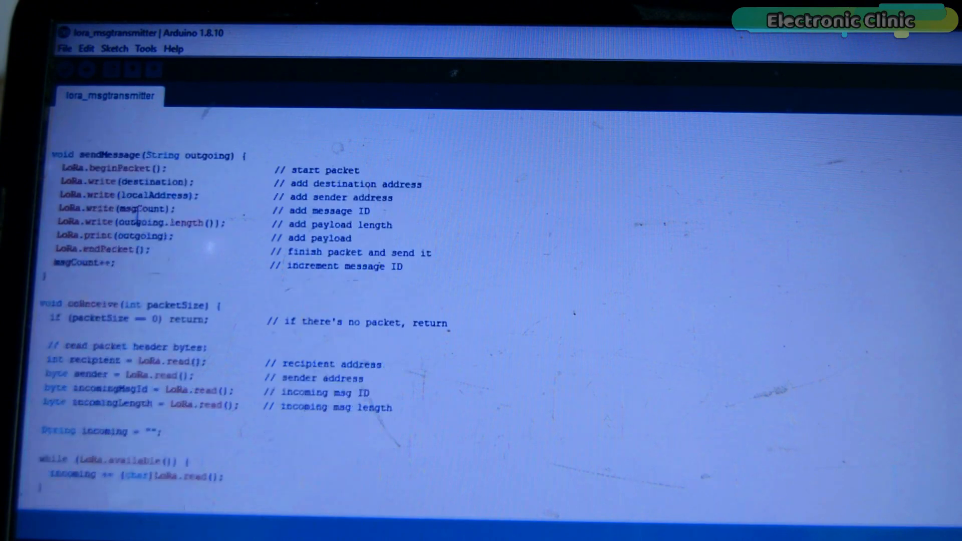
scroll(down, 3)
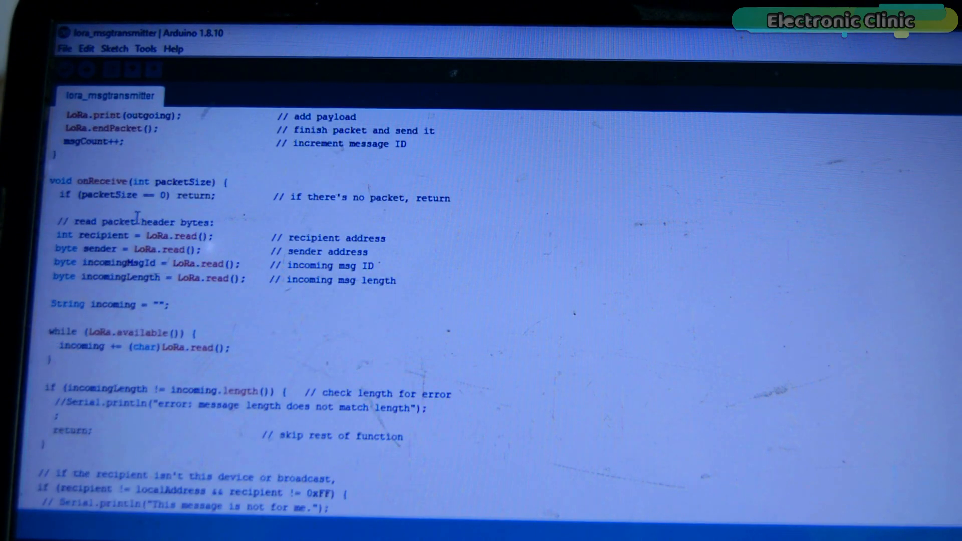
scroll(down, 3)
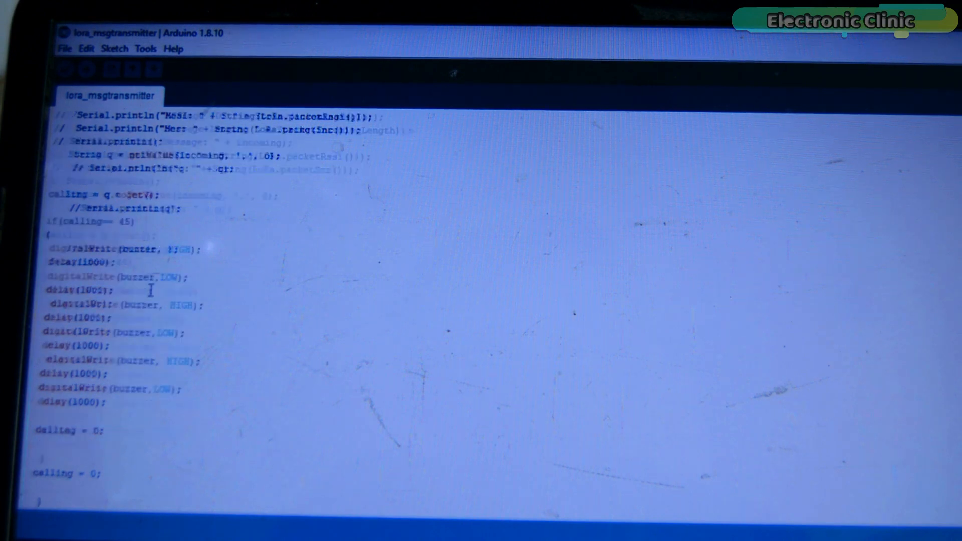
scroll(down, 3)
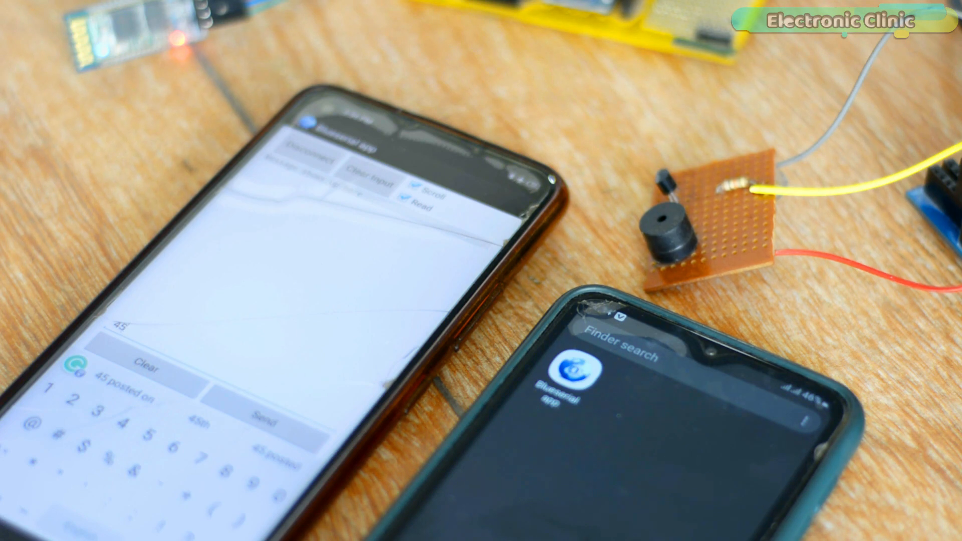
- Launch the Blueserial app from the second phone's search results
click(573, 370)
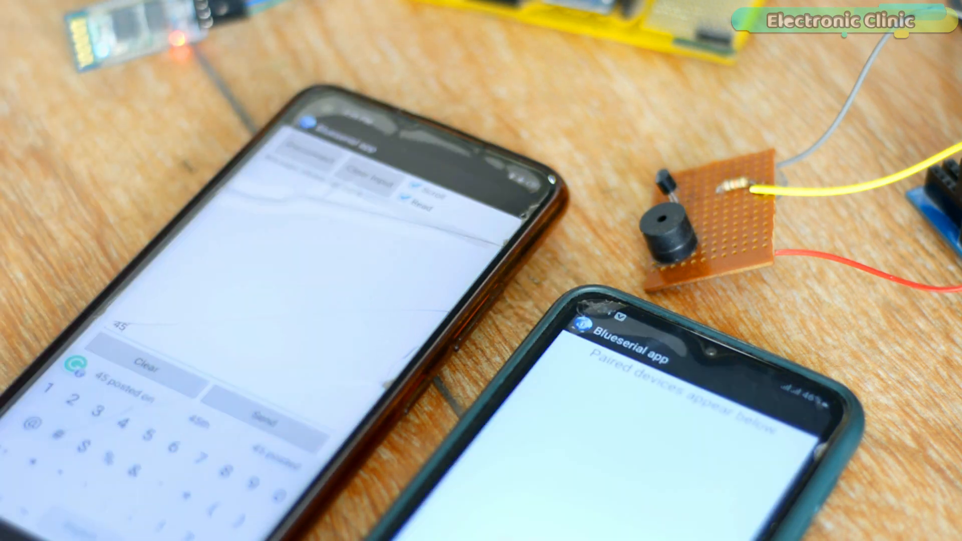